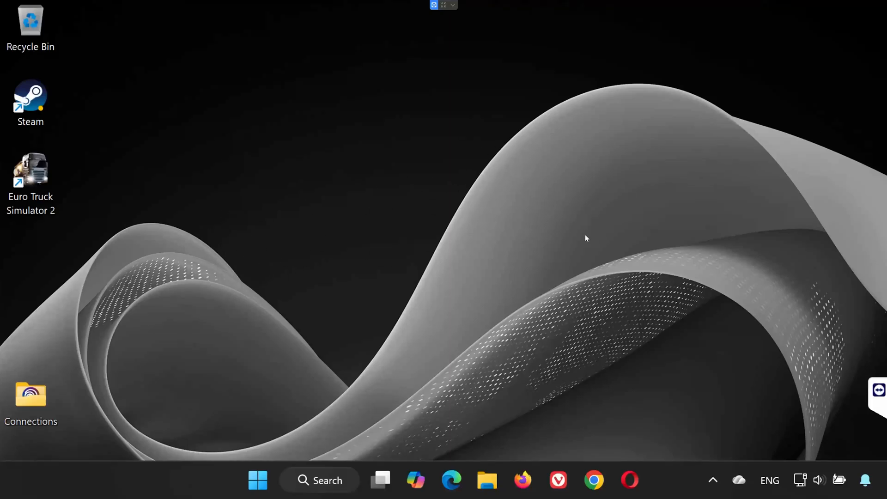
mouse_move(496, 473)
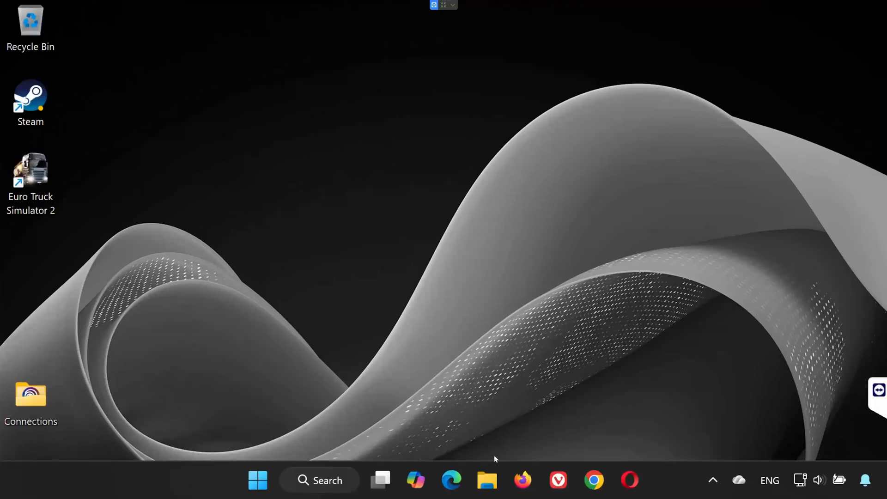
mouse_move(487, 494)
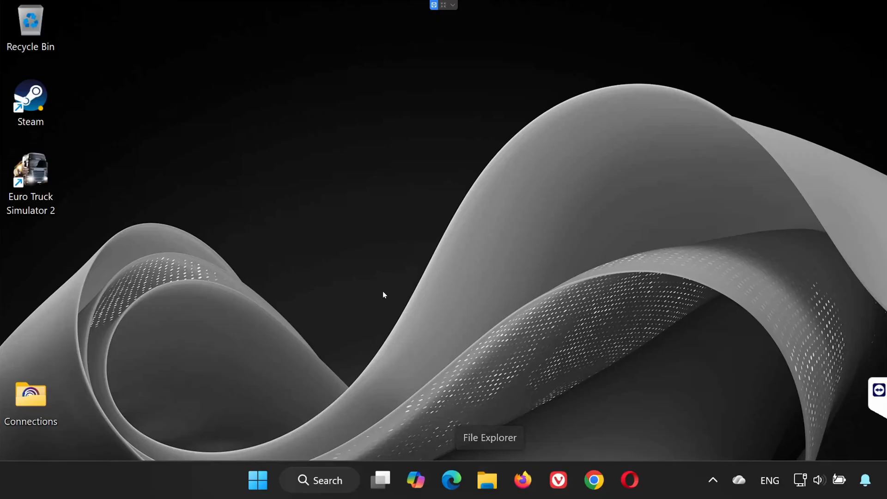
Browse Documents > Euro Truck Simulator 2 > steam_profiles and enter the single saved profile folder.
left_click(491, 481)
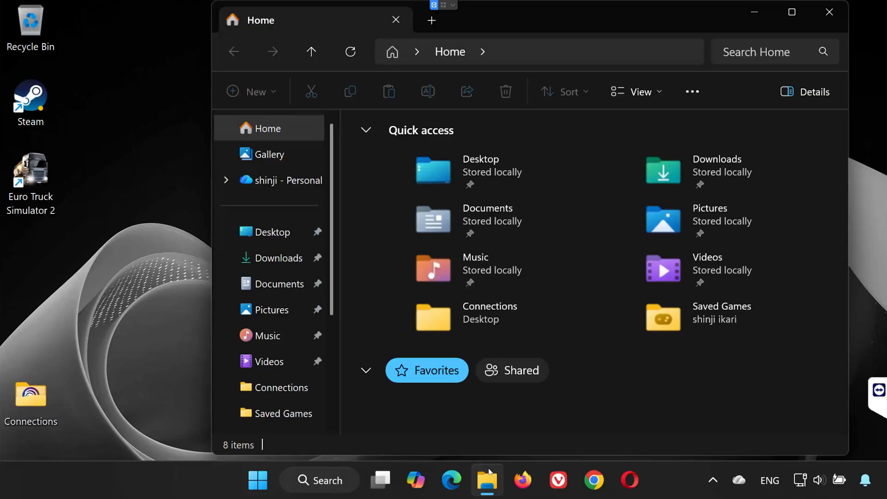
left_click(279, 283)
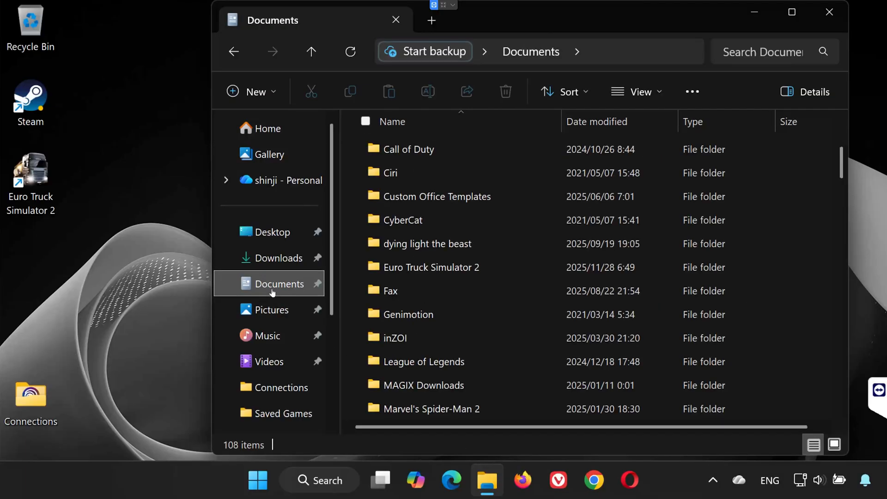
double_click(430, 267)
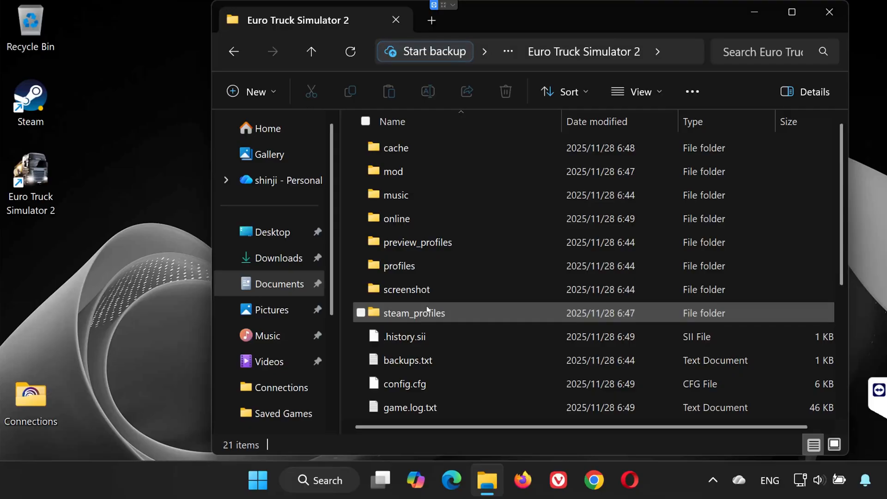
double_click(414, 313)
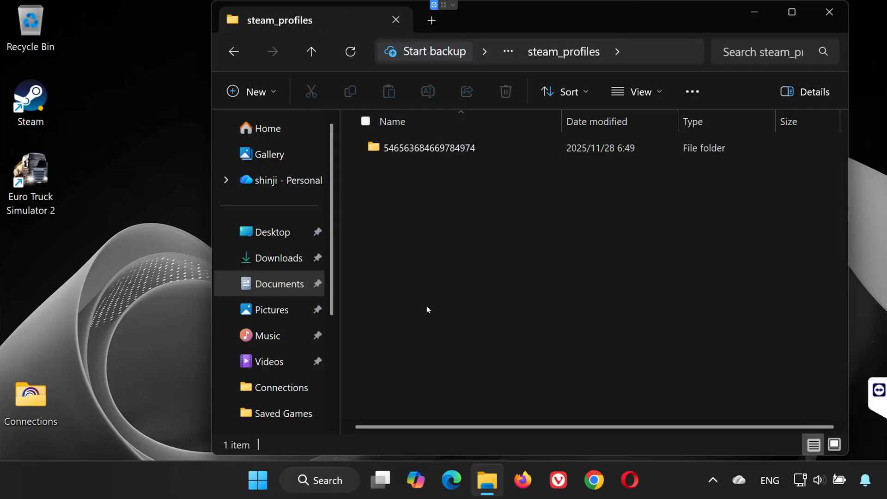
mouse_move(484, 156)
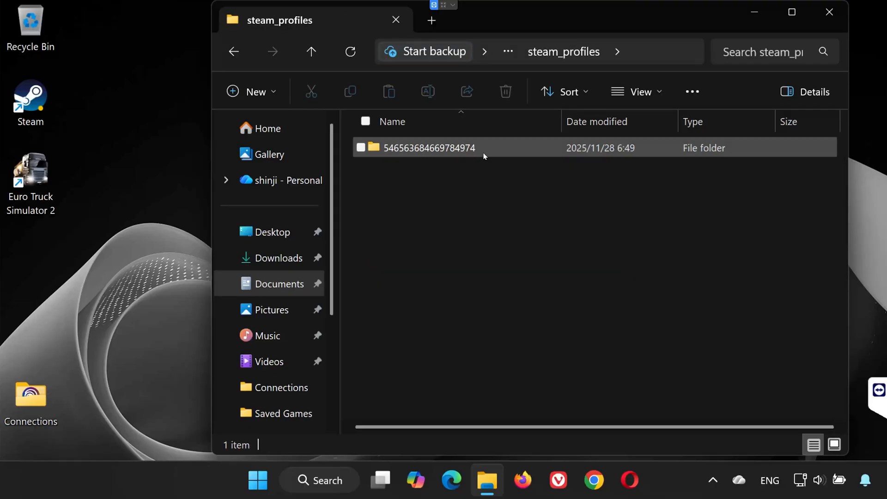
double_click(428, 148)
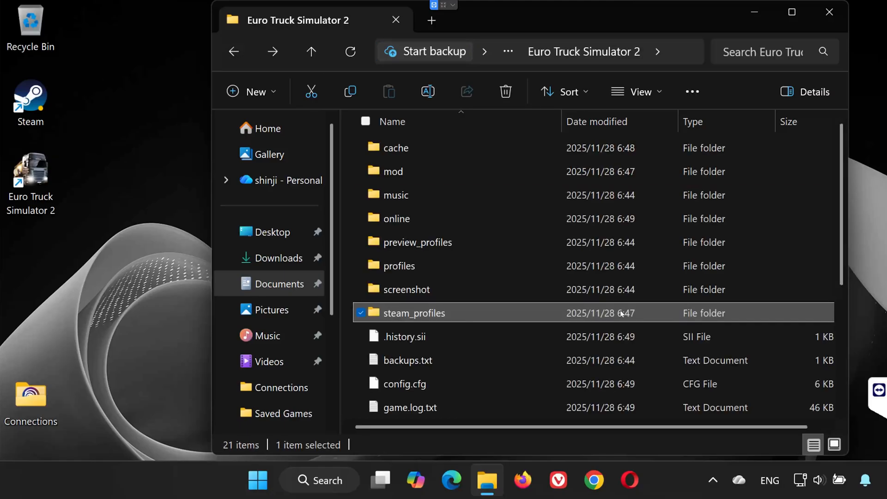
Back in the game folder, select config.cfg and choose Edit in Notepad from its context menu.
scroll("down", 3)
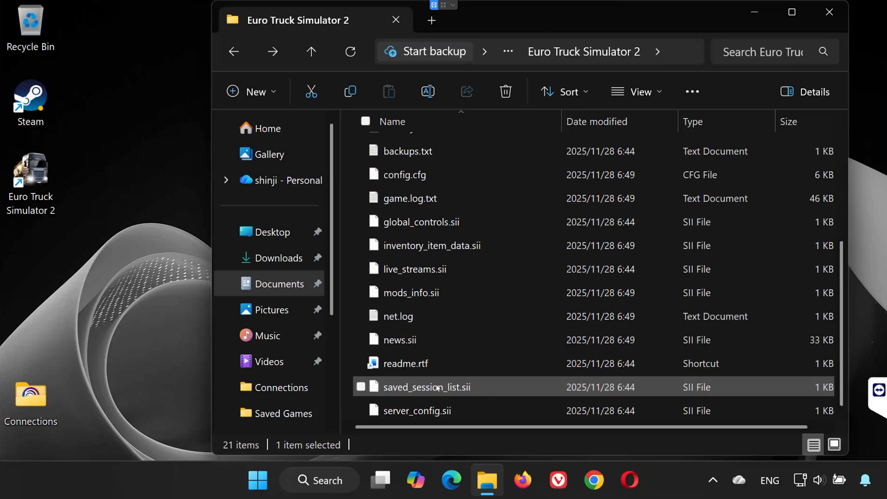
mouse_move(446, 387)
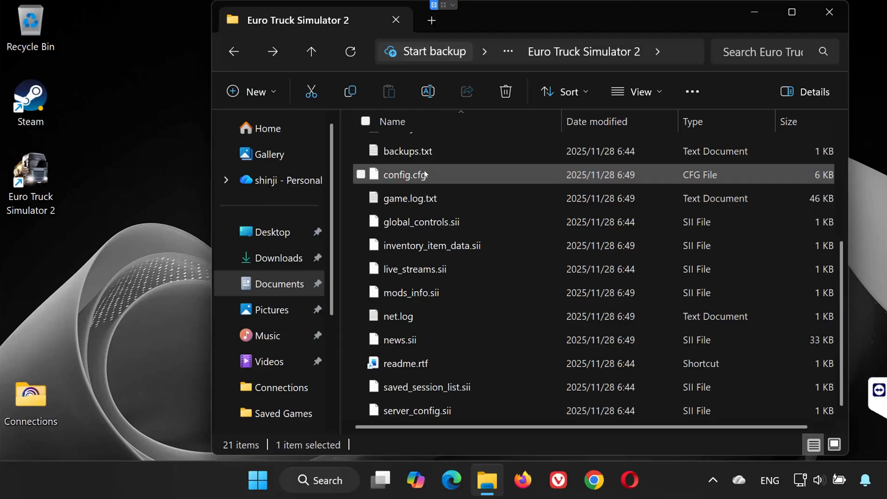
left_click(361, 175)
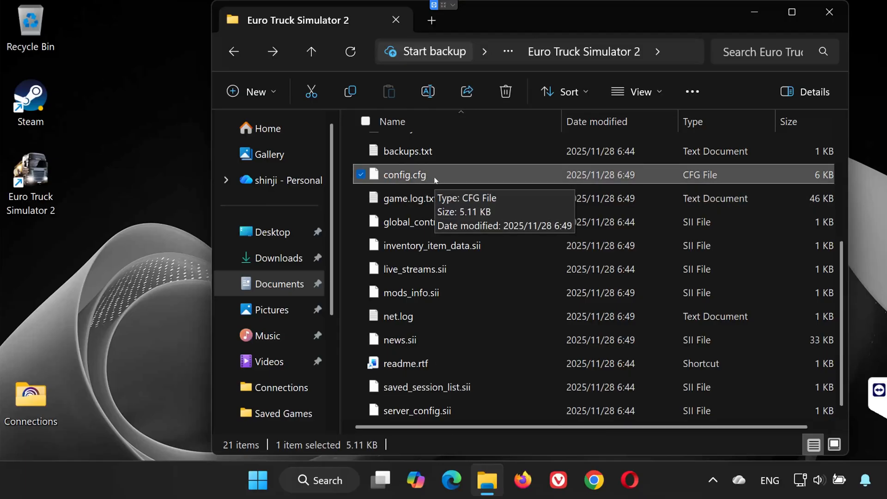
right_click(404, 175)
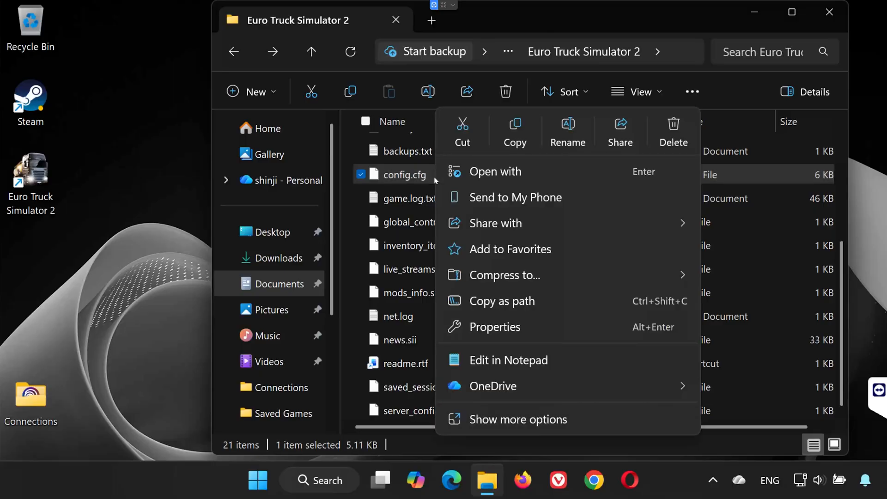
left_click(494, 171)
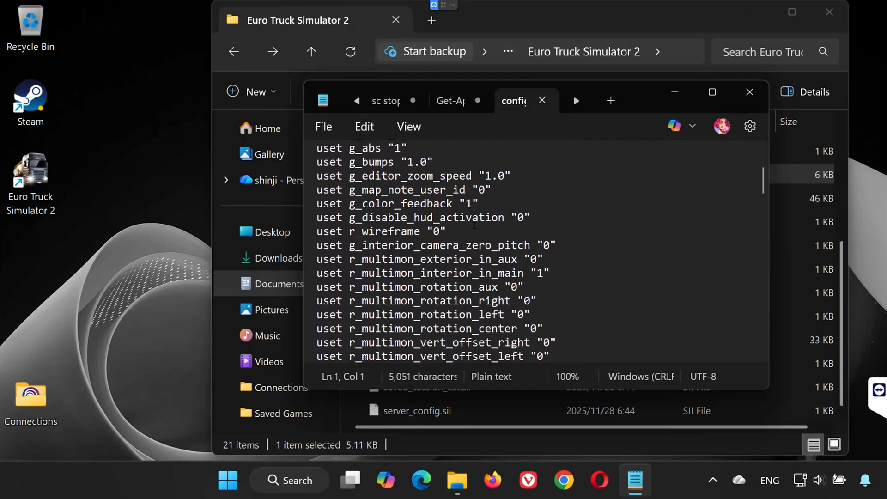
Scroll config.cfg to its last setting lines, then close Notepad to return to the game folder.
scroll("down", 3)
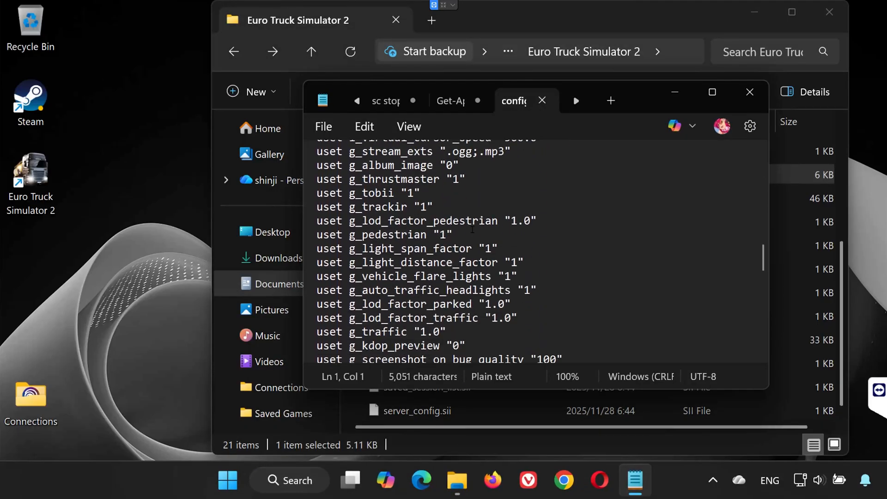
scroll("down", 3)
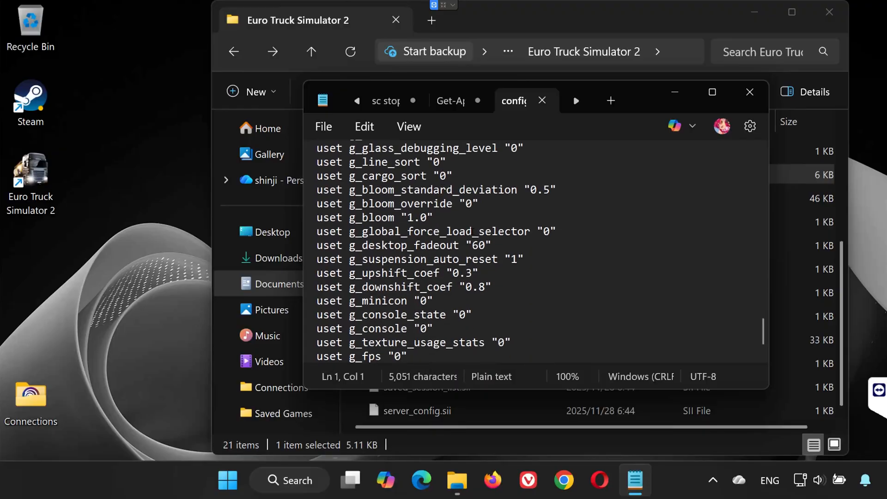
scroll("down", 3)
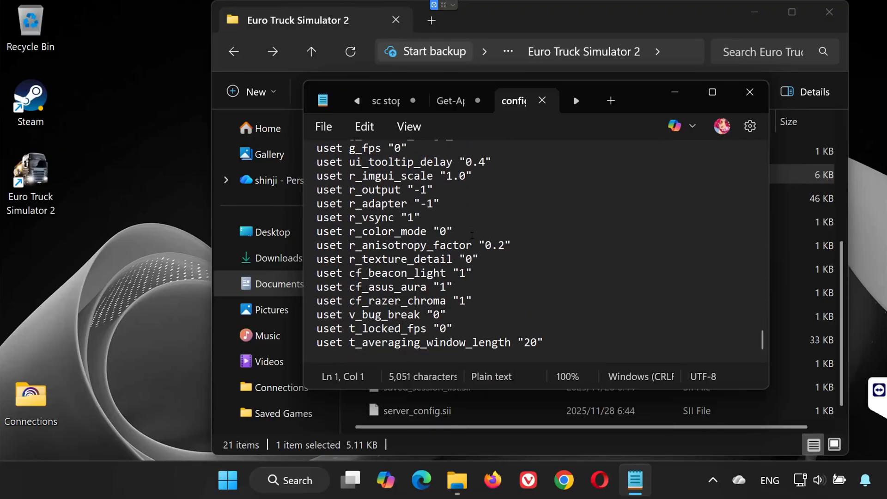
mouse_move(737, 107)
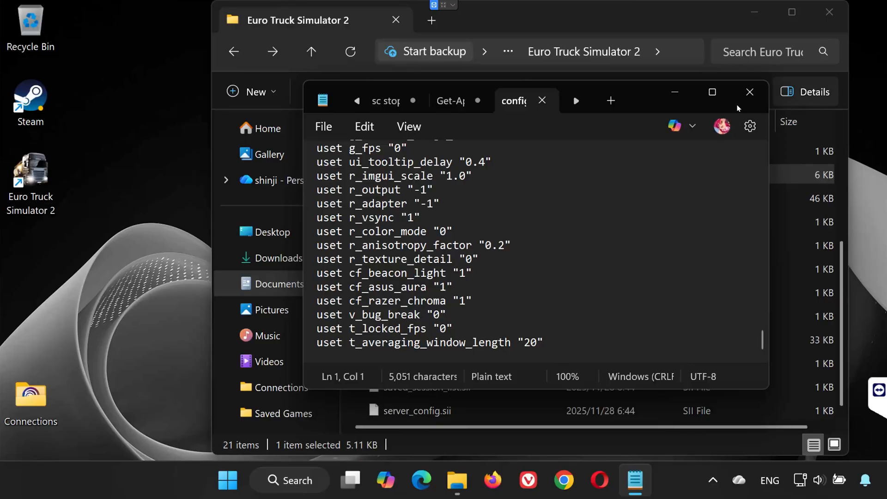
left_click(749, 92)
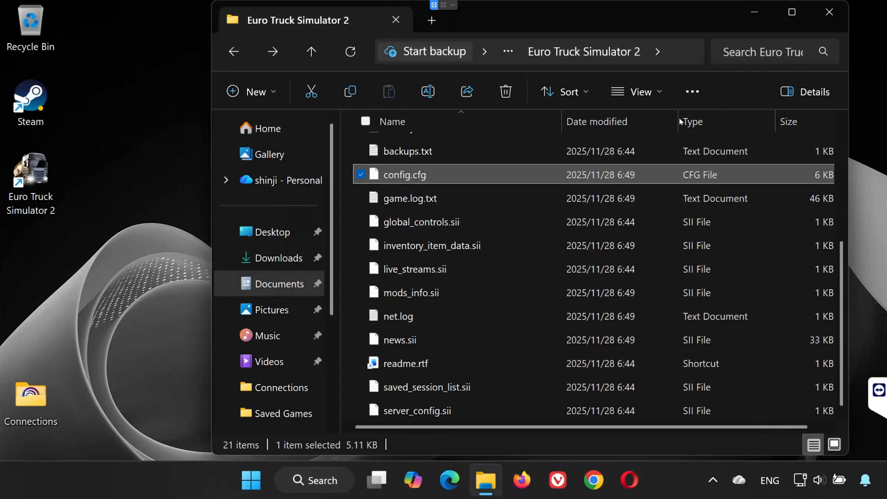